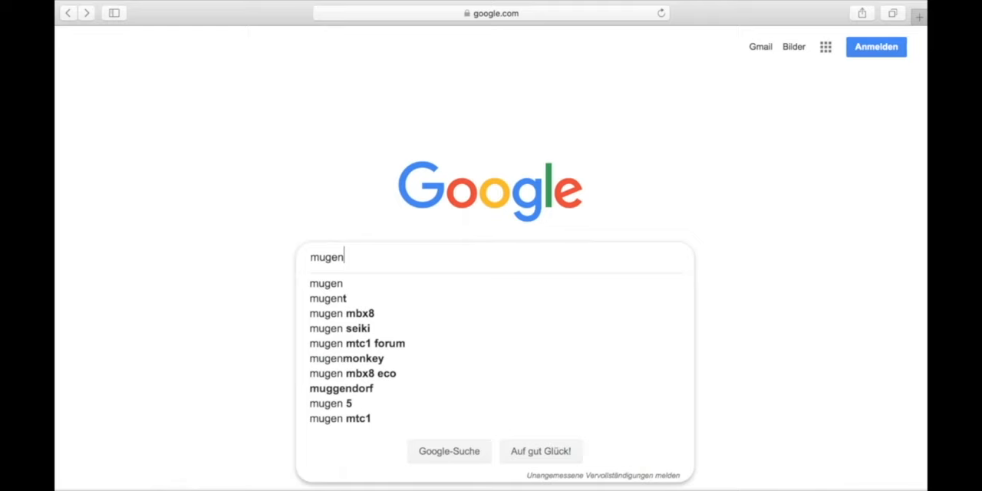
Step: Search Google for 'mugent' and reach the Mugent sample search page
click(329, 298)
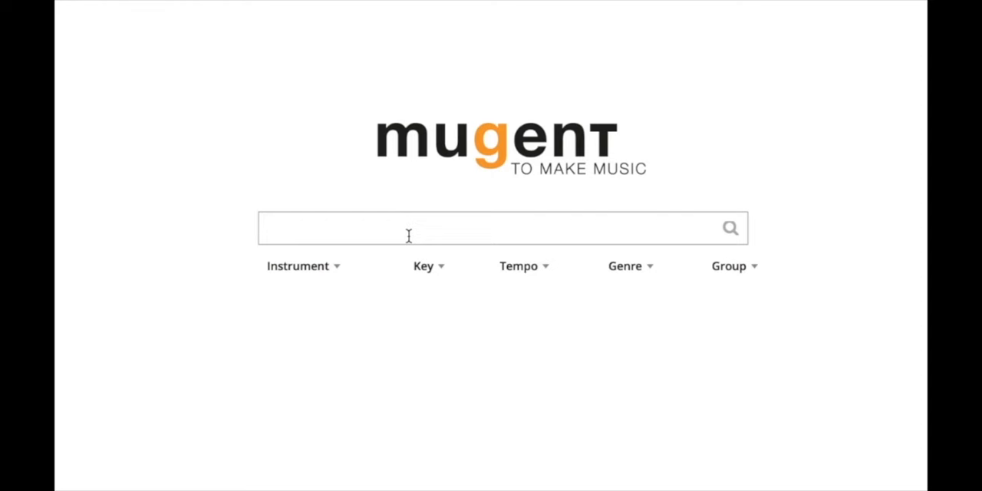
Step: Filter Mugent to beat loops and reveal the instrument filter choices
text(conga)
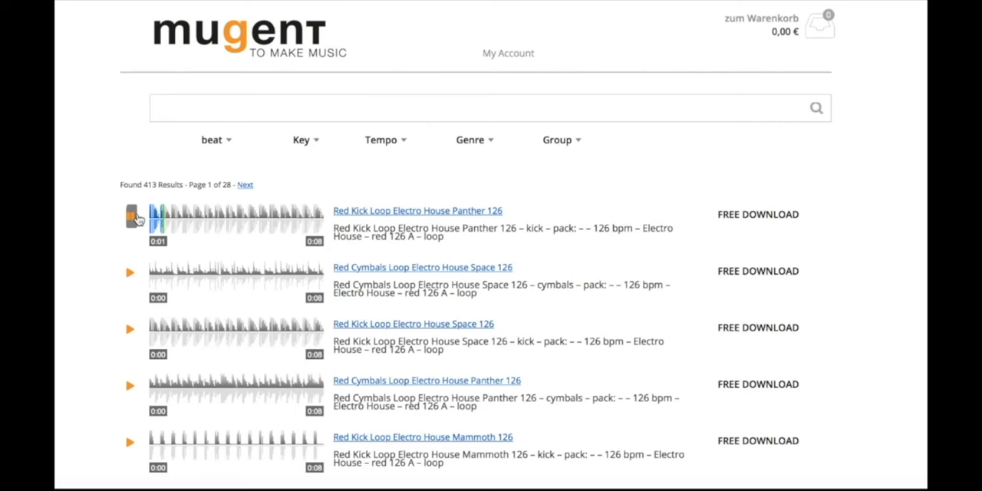
click(214, 139)
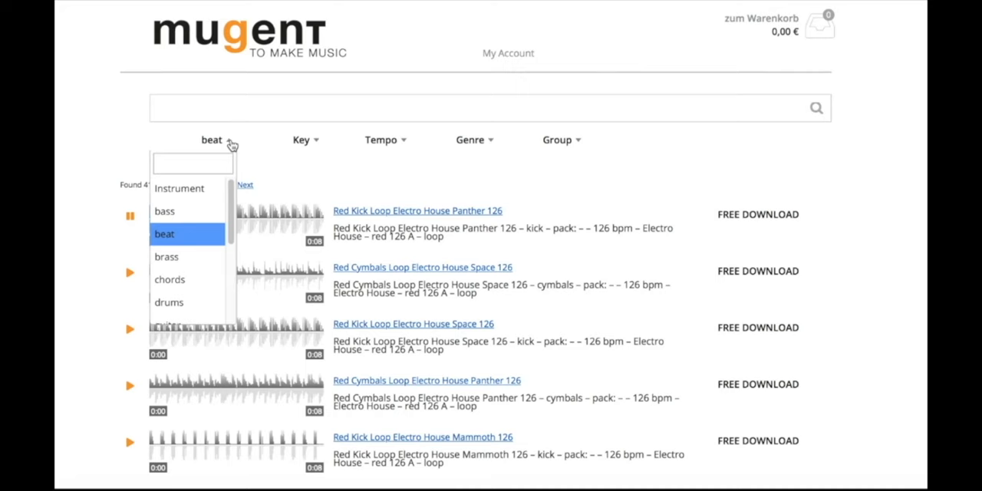